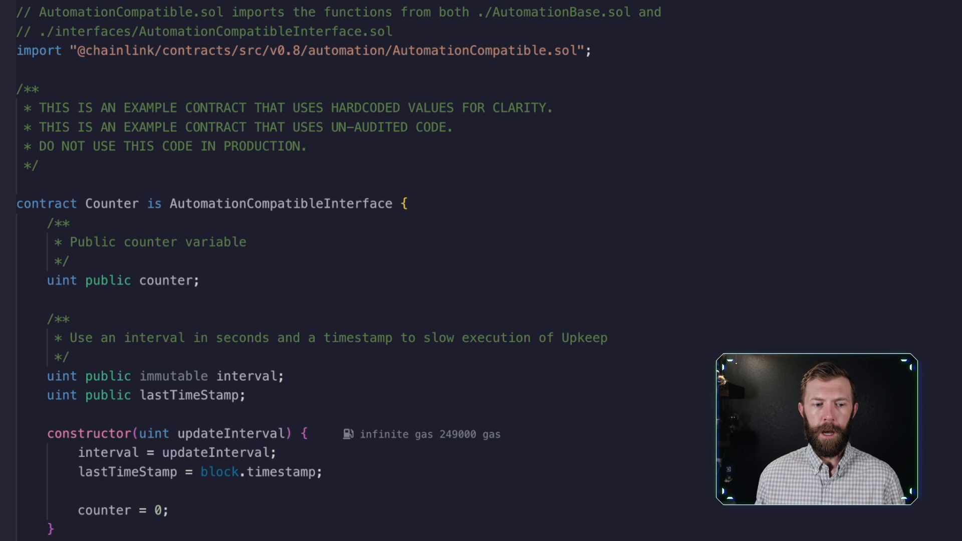
- Deploy the Counter contract to Sepolia via MetaMask with updateInterval 30
{"action": "scroll", "scroll_direction": "down", "scroll_amount": 3}
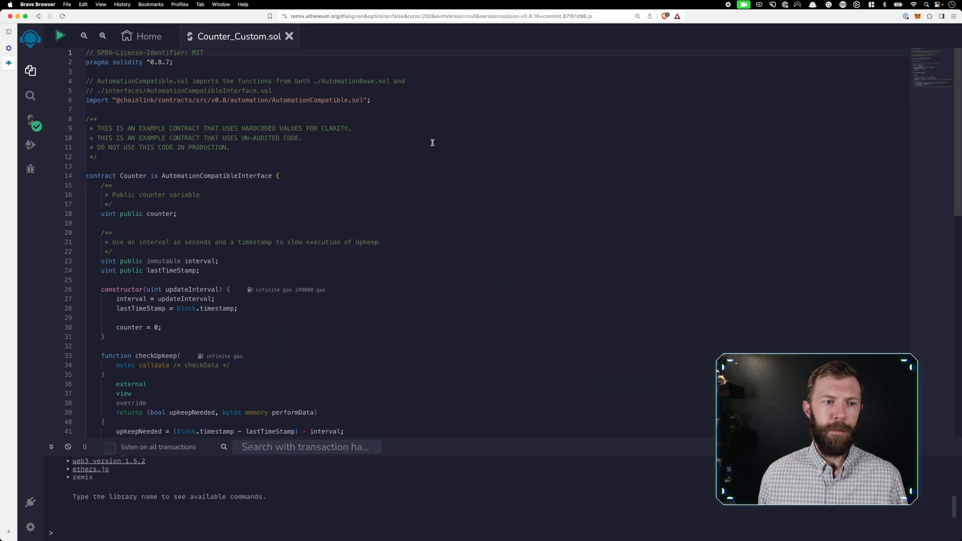
{"action": "left_click", "coordinate": [30, 145]}
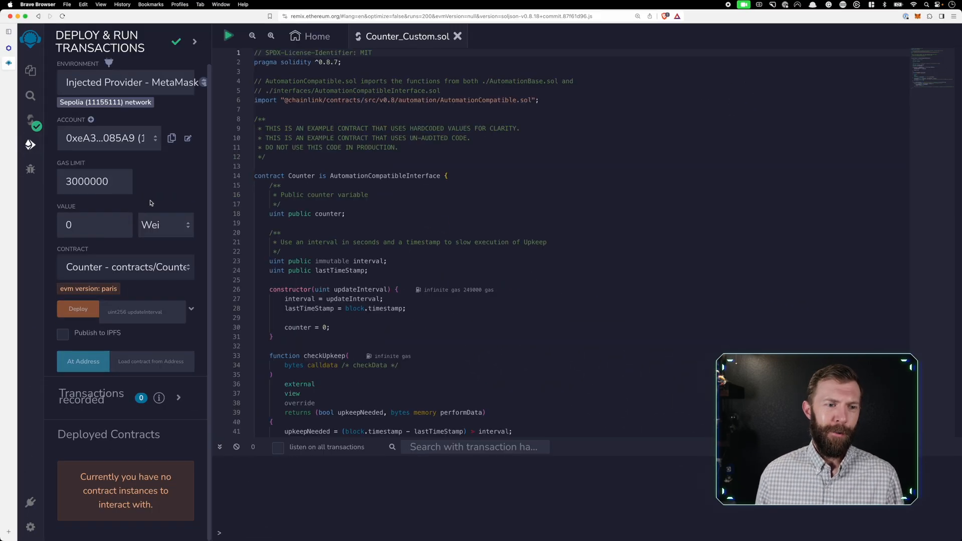
{"action": "mouse_move", "coordinate": [145, 301]}
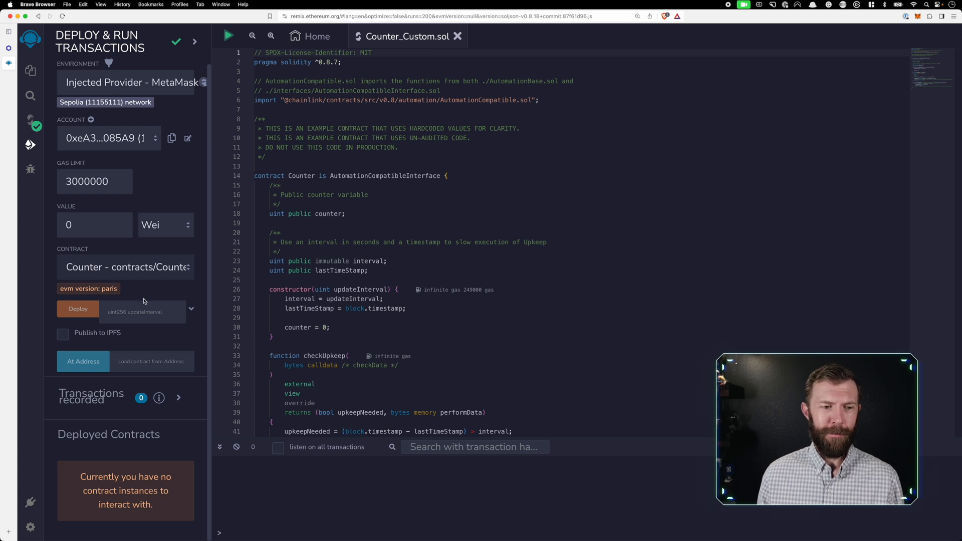
{"action": "left_click", "coordinate": [142, 312]}
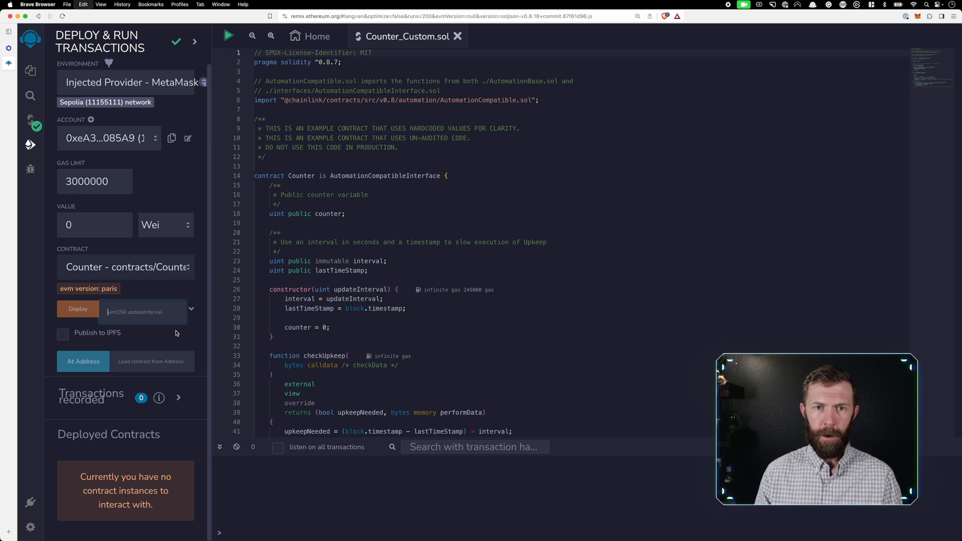
{"action": "type", "text": "30"}
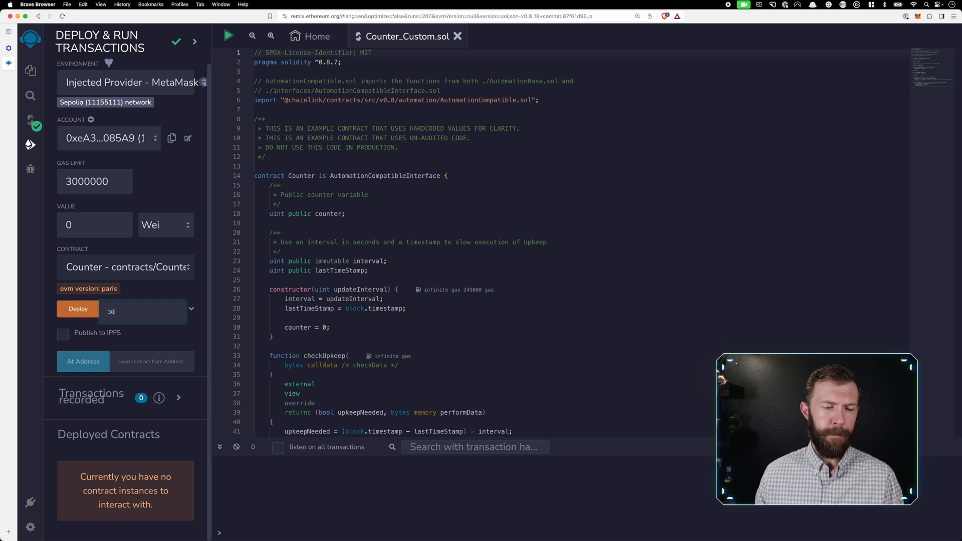
{"action": "left_click", "coordinate": [77, 309]}
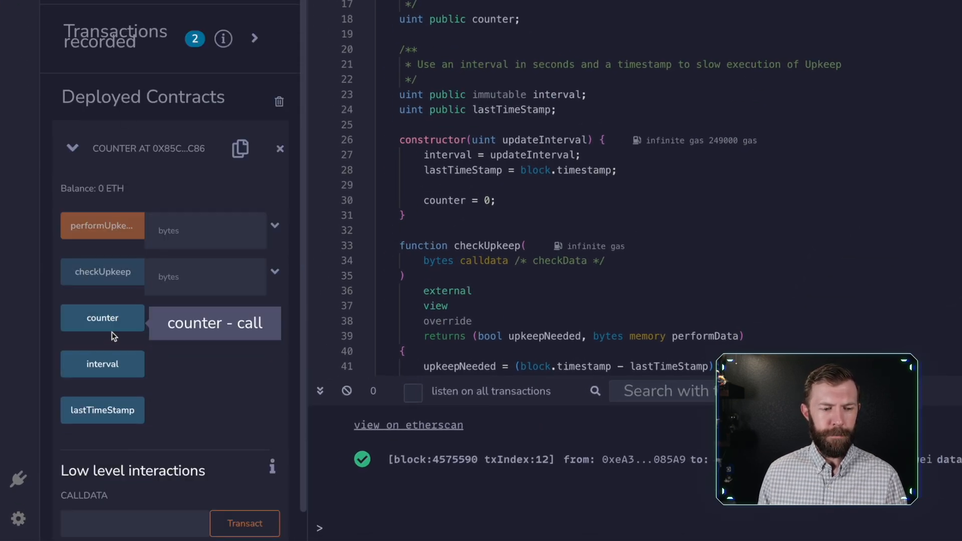
- Read the counter value (0) and copy the deployed contract's address
{"action": "left_click", "coordinate": [102, 318]}
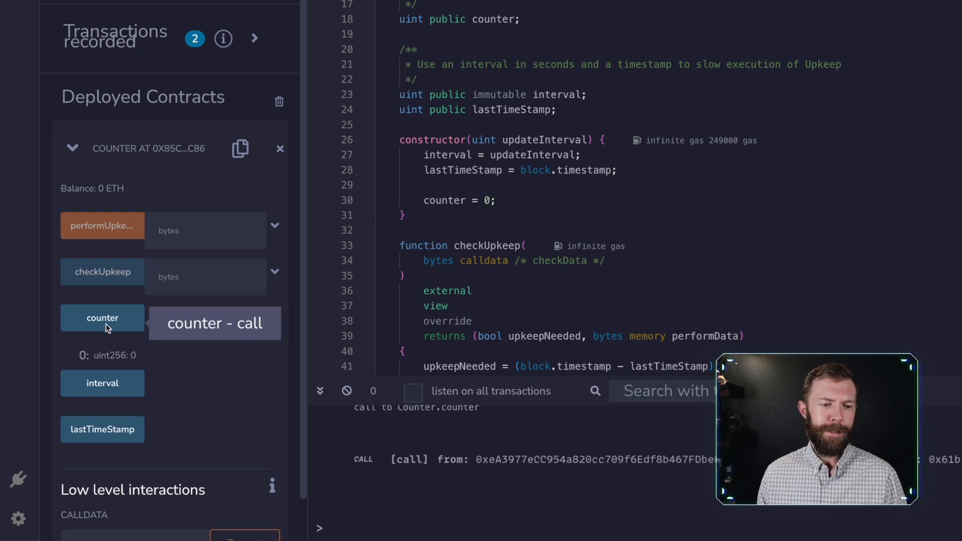
{"action": "mouse_move", "coordinate": [287, 404]}
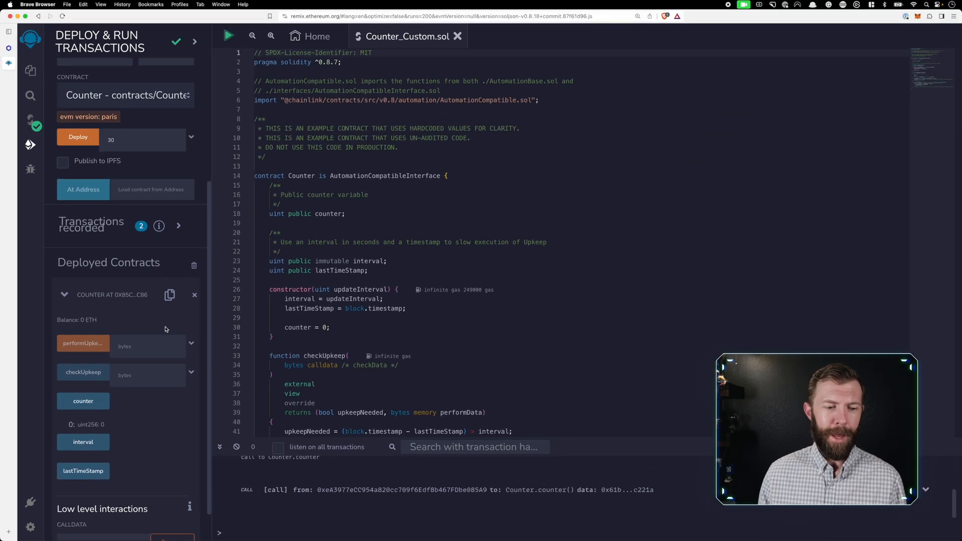
{"action": "mouse_move", "coordinate": [169, 296]}
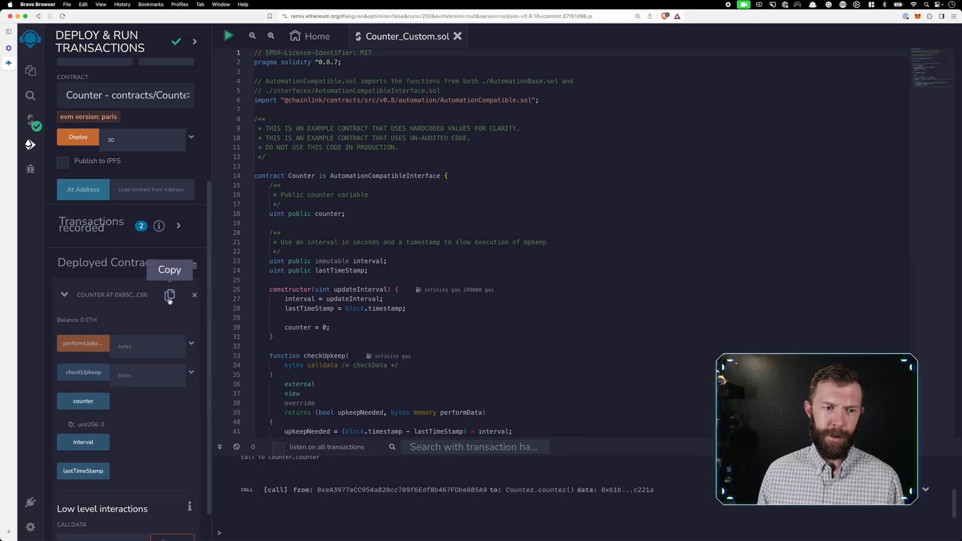
{"action": "left_click", "coordinate": [170, 295]}
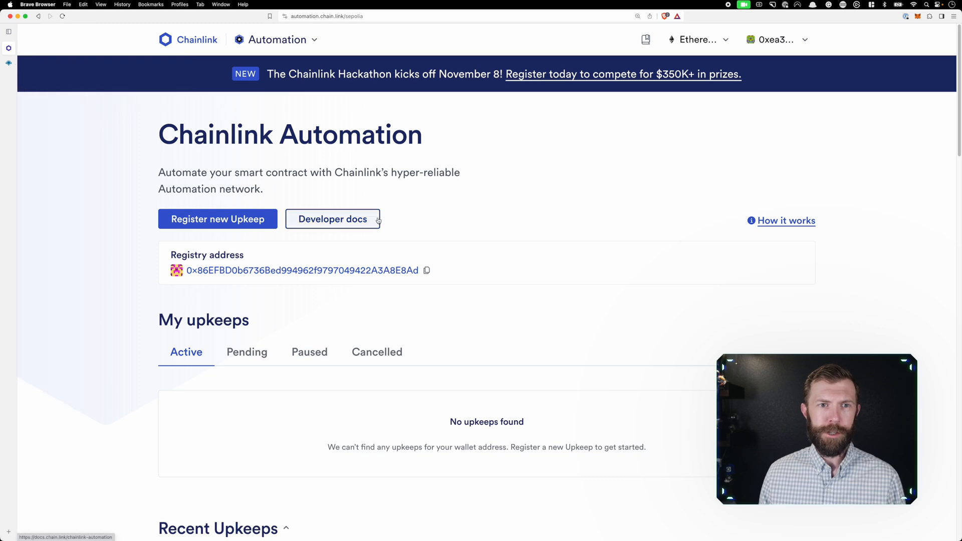
{"action": "mouse_move", "coordinate": [236, 225]}
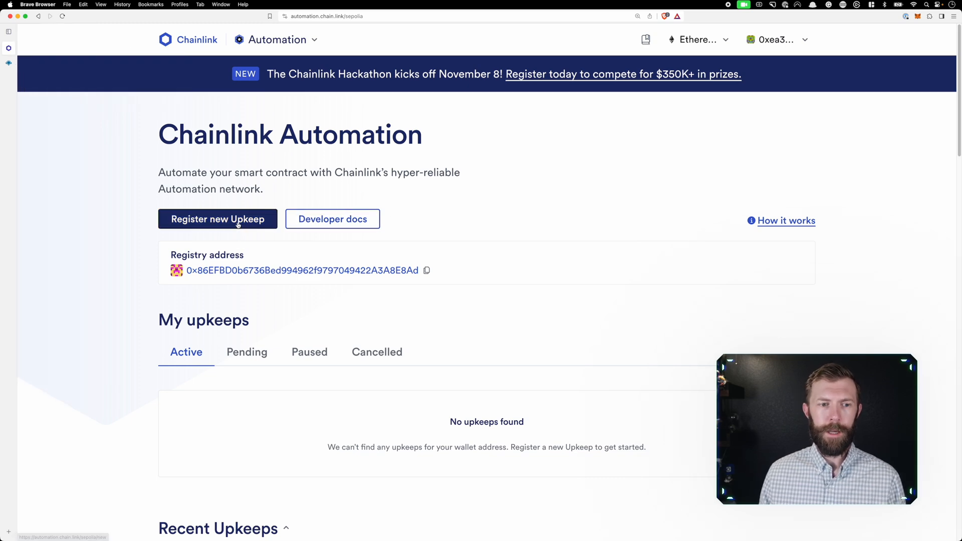
- Start a custom-logic upkeep targeting contract 0x85cE56752ce6aC354F052Da8978fe5FF7cec86e7
{"action": "left_click", "coordinate": [217, 219]}
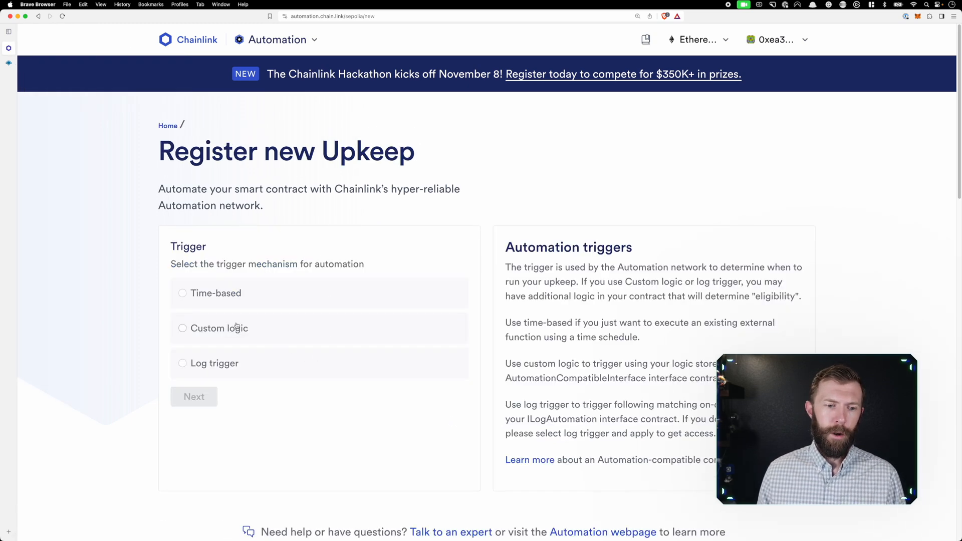
{"action": "left_click", "coordinate": [183, 328]}
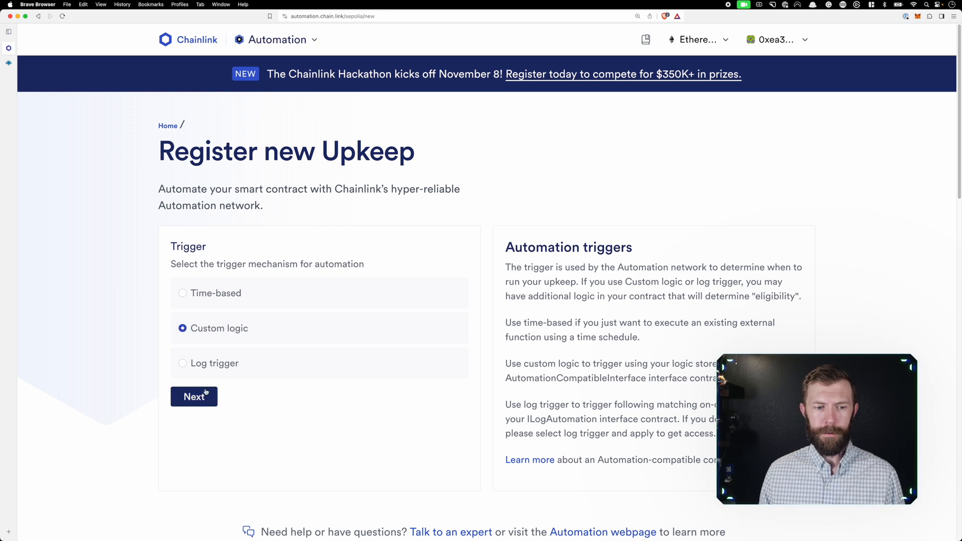
{"action": "left_click", "coordinate": [194, 397]}
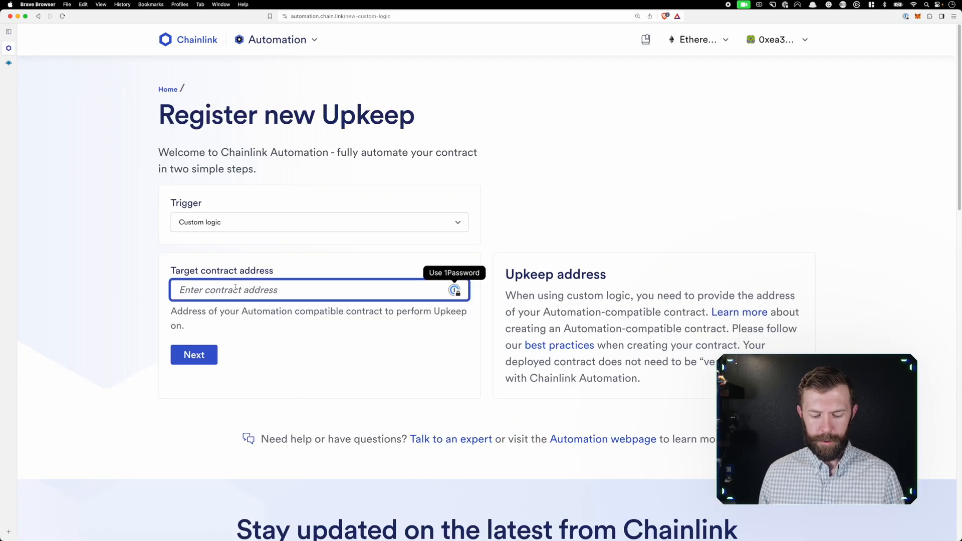
{"action": "type", "text": "0x85cE56752ce6aC354F052Da8978fe5FF7cec86e7"}
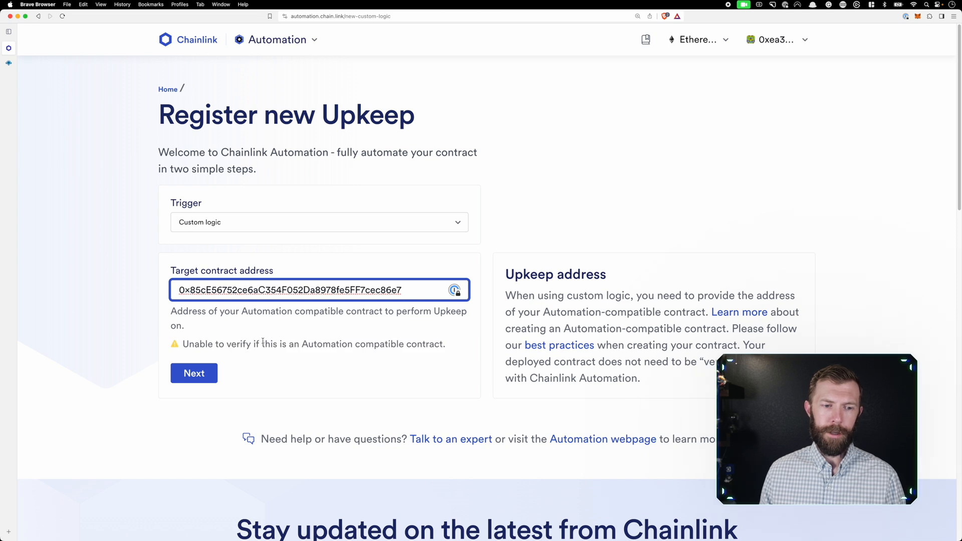
{"action": "mouse_move", "coordinate": [274, 366]}
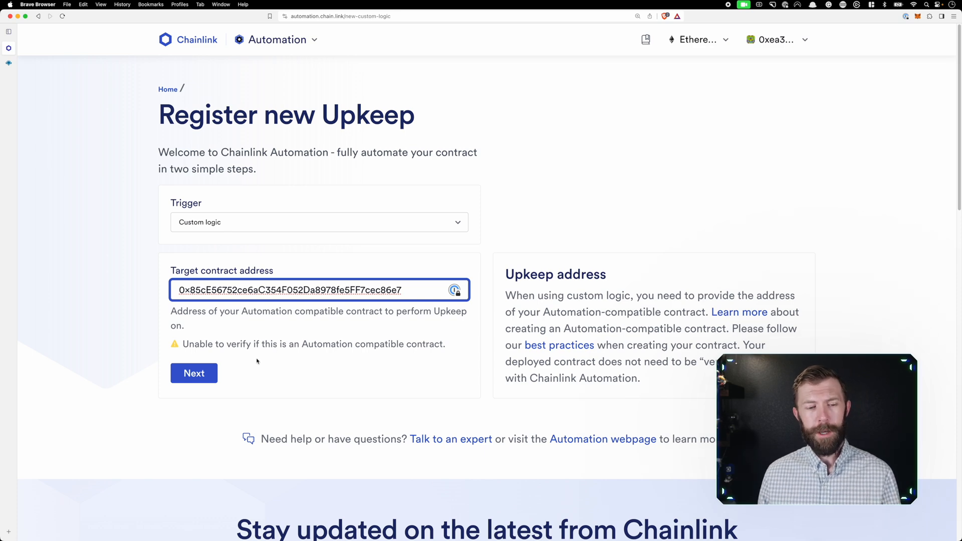
- Name the upkeep 'custom' with a 2 LINK starting balance and submit registration
{"action": "left_click", "coordinate": [195, 372]}
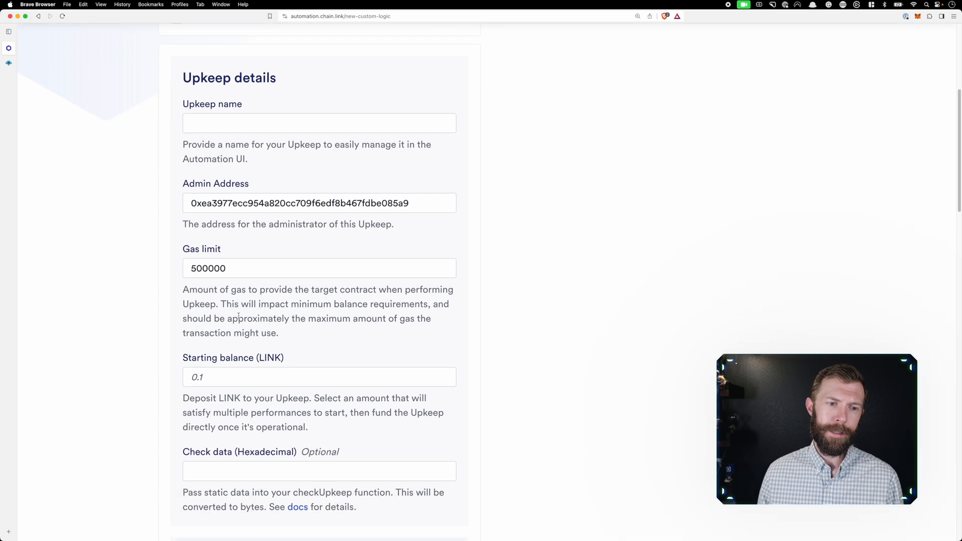
{"action": "type", "text": "custom"}
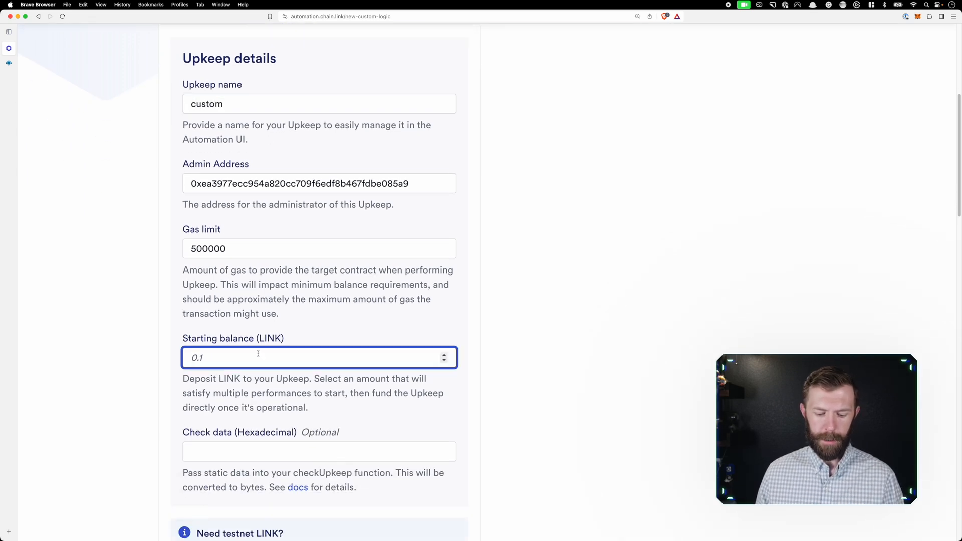
{"action": "type", "text": "2"}
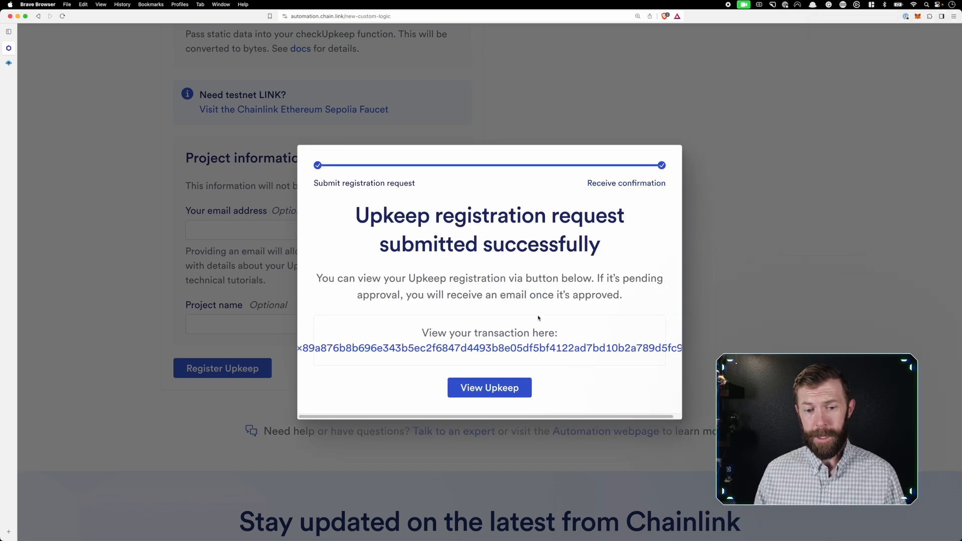
- View the newly registered upkeep's details page with its funding history
{"action": "left_click", "coordinate": [489, 387]}
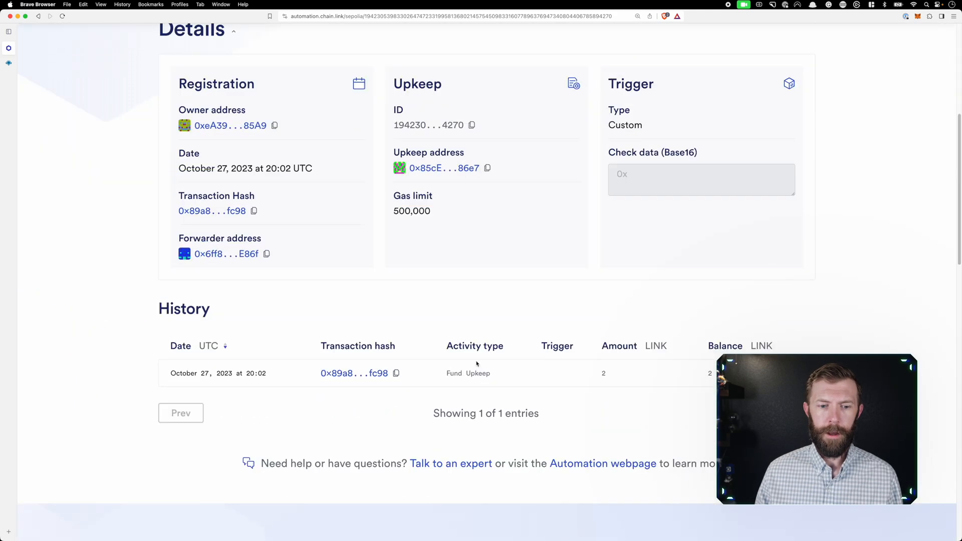
{"action": "mouse_move", "coordinate": [563, 379]}
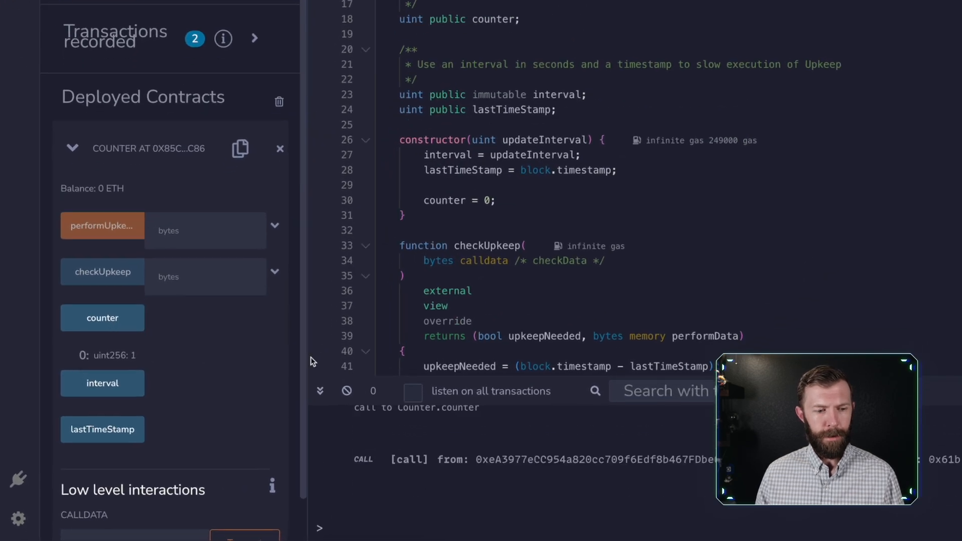
{"action": "mouse_move", "coordinate": [198, 363]}
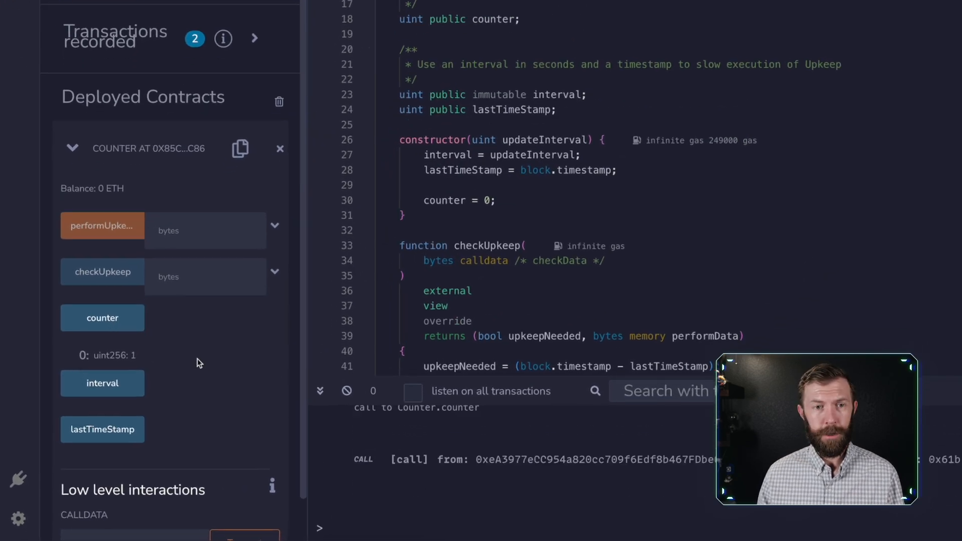